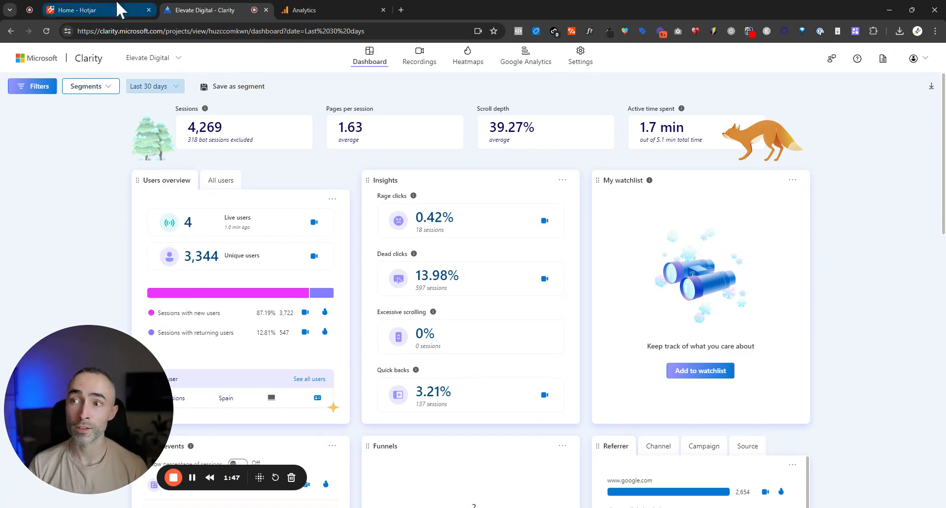
Step: Switch from the Clarity dashboard to the Hotjar demo site's Home overview
{"action": "left_click", "coordinate": [78, 10]}
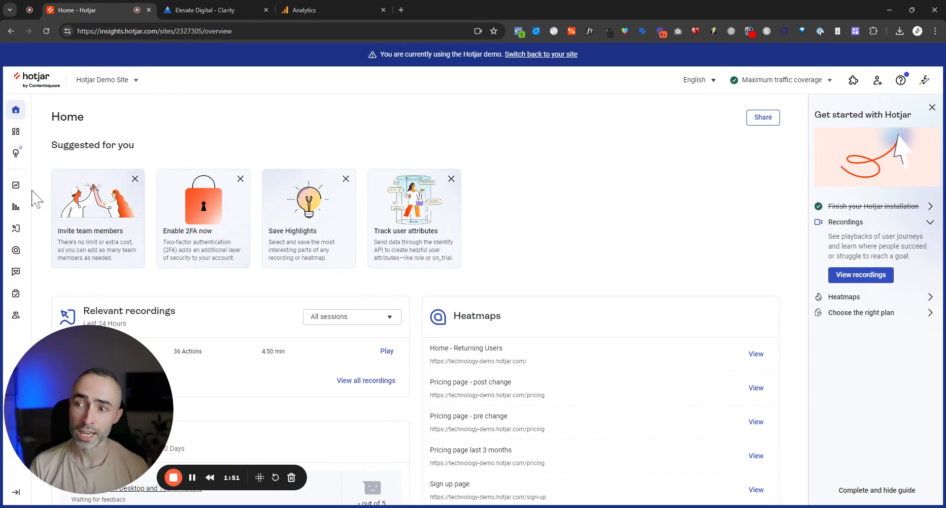
{"action": "mouse_move", "coordinate": [17, 208]}
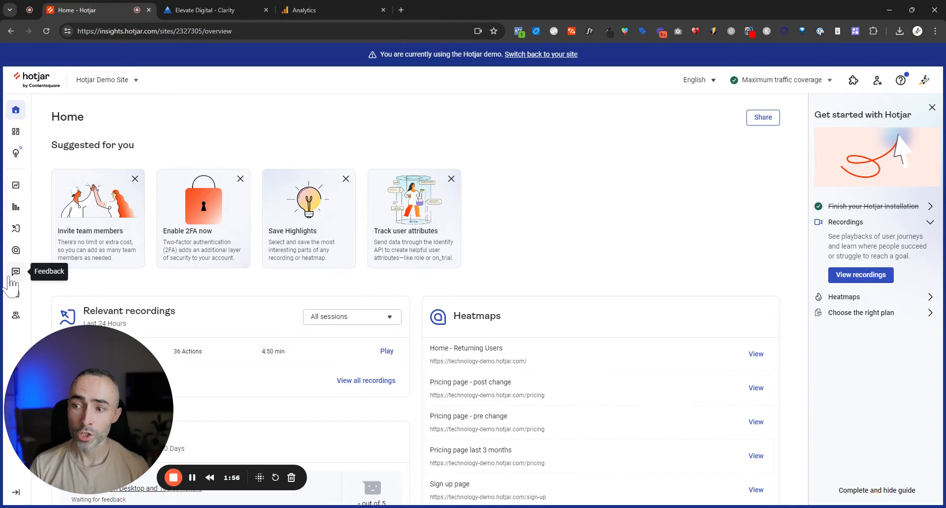
{"action": "mouse_move", "coordinate": [16, 294]}
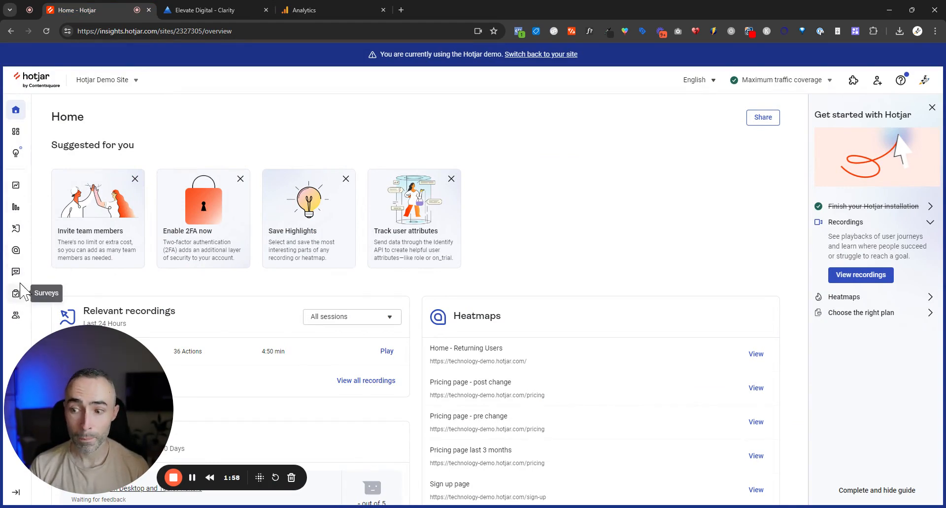
Step: Show the 'Inline test - COPY' feedback widget's responses across all dates
{"action": "left_click", "coordinate": [16, 271]}
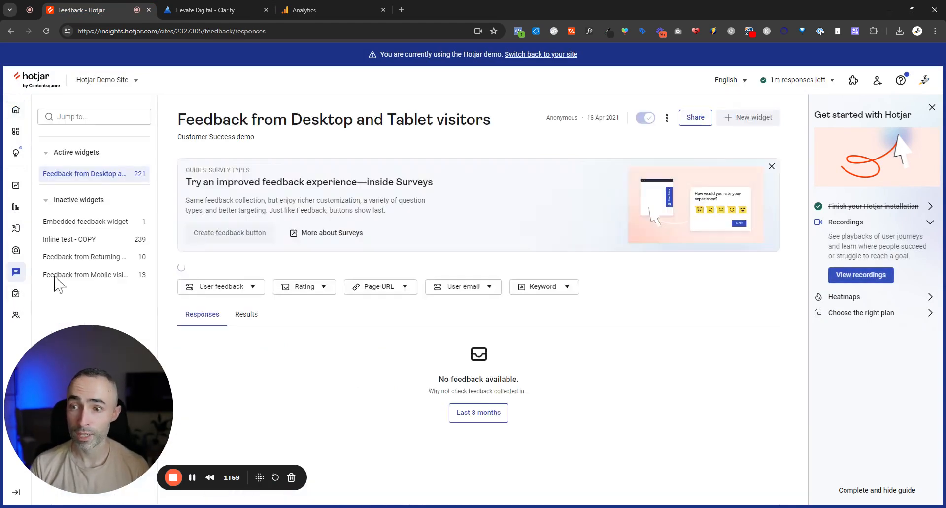
{"action": "left_click", "coordinate": [69, 239]}
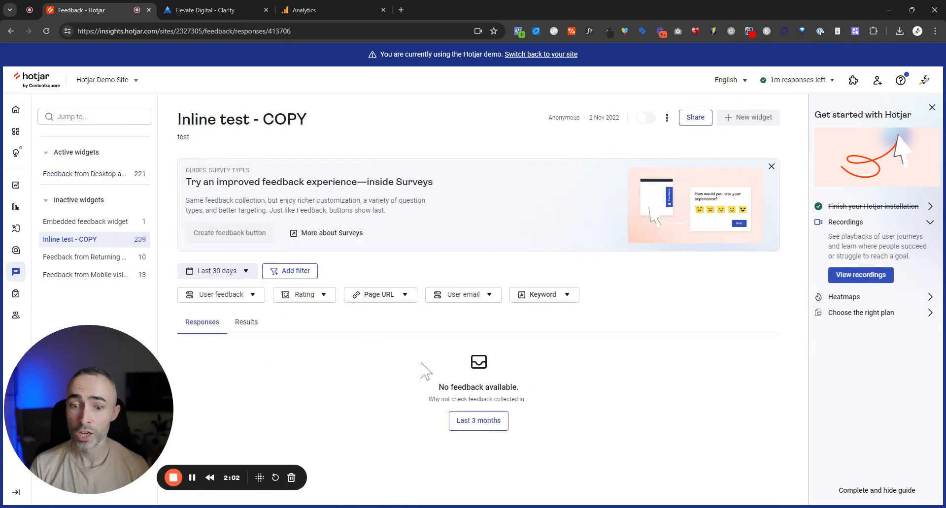
{"action": "left_click", "coordinate": [216, 271]}
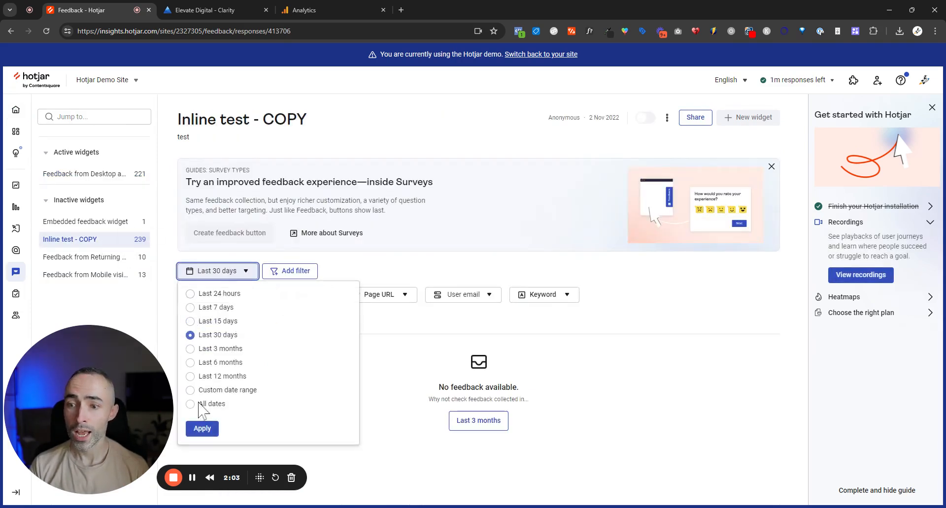
{"action": "left_click", "coordinate": [201, 429]}
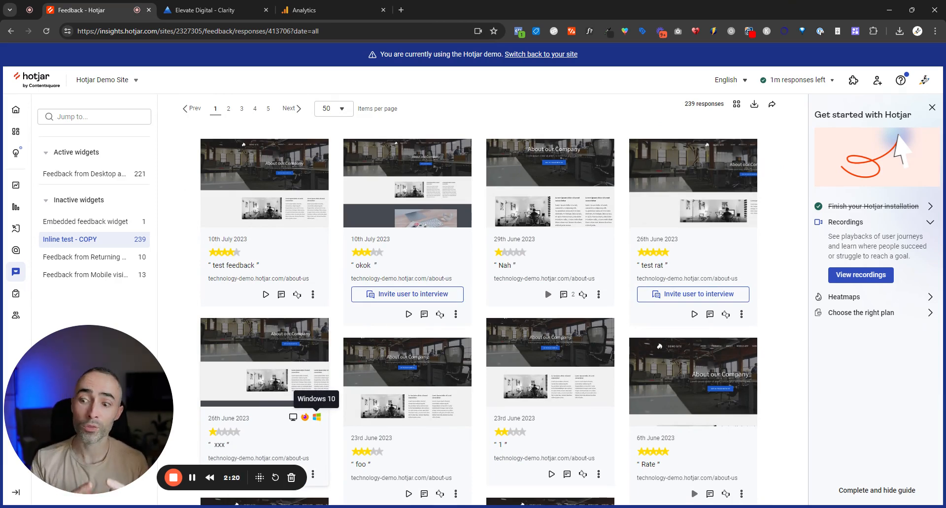
{"action": "mouse_move", "coordinate": [15, 296]}
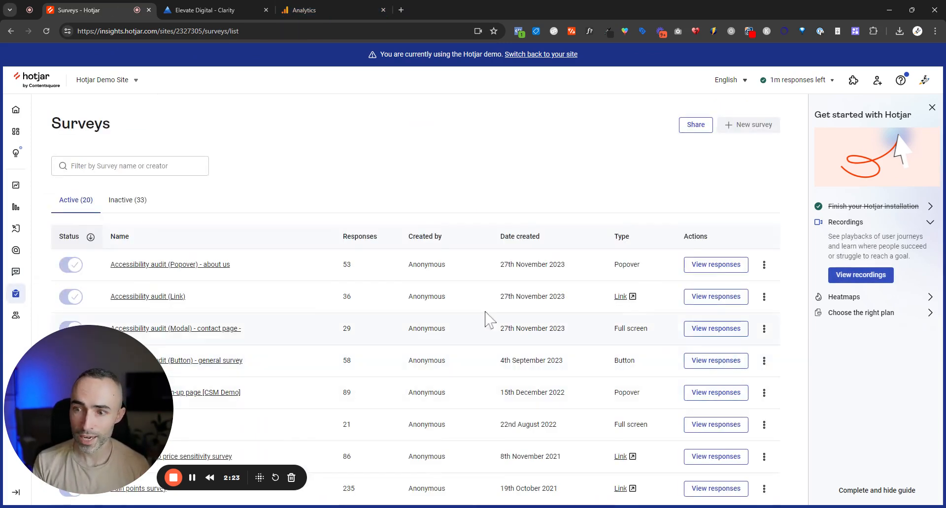
Step: Read through the Accessibility audit (Link) survey responses, then move to the empty Funnels page
{"action": "left_click", "coordinate": [716, 296]}
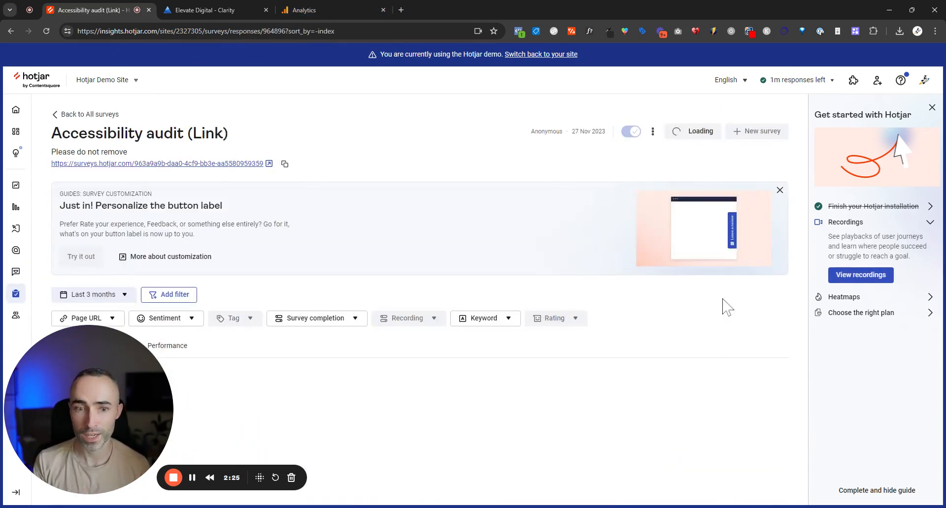
{"action": "scroll", "scroll_direction": "down", "scroll_amount": 3}
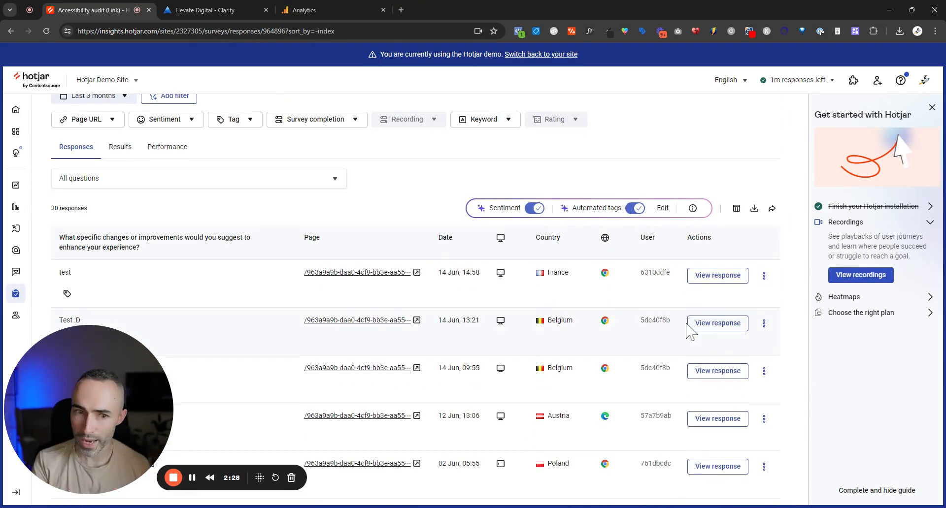
{"action": "mouse_move", "coordinate": [15, 227]}
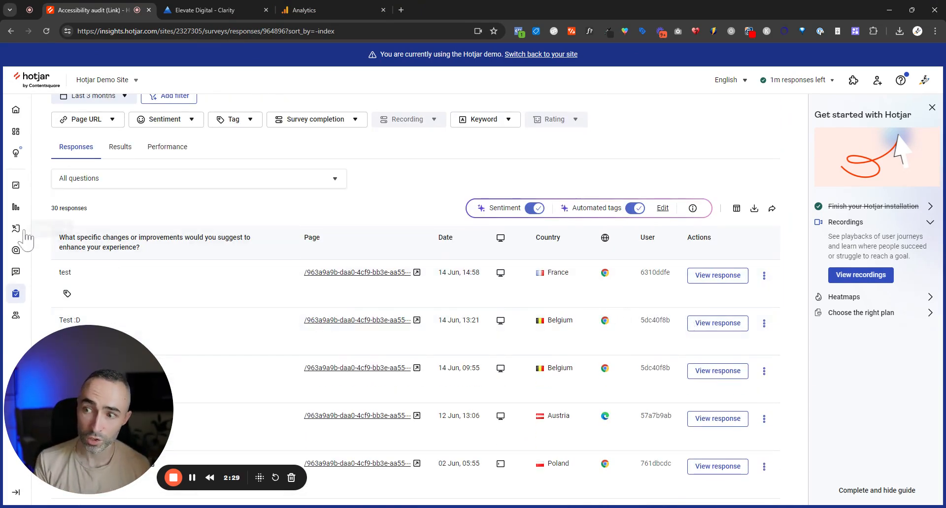
{"action": "mouse_move", "coordinate": [16, 207]}
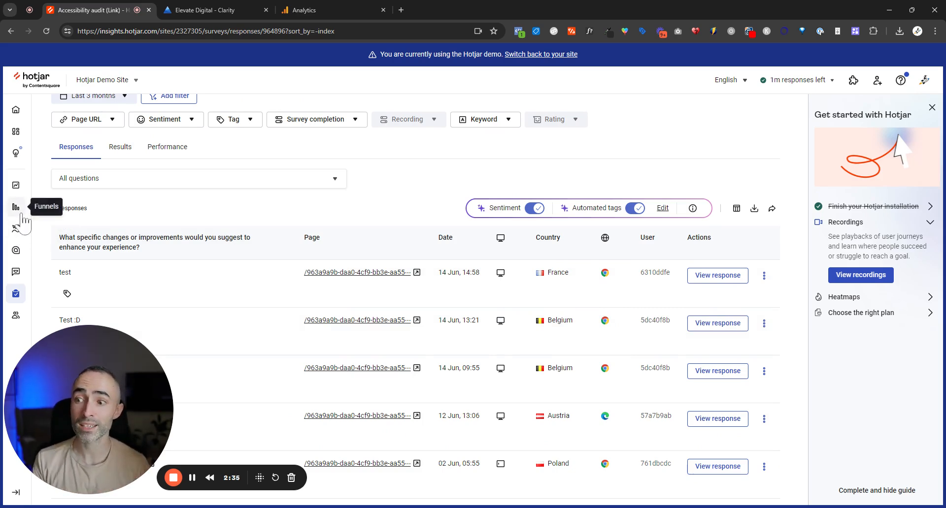
{"action": "left_click", "coordinate": [16, 208]}
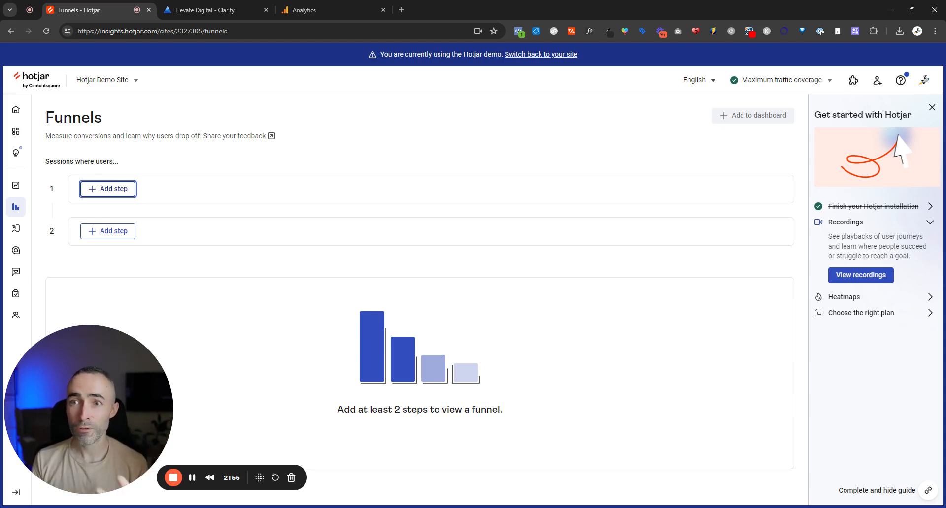
Step: View the Lead Magnet Funnel exploration from First Visit to Booked Premium in Google Analytics
{"action": "left_click", "coordinate": [331, 10]}
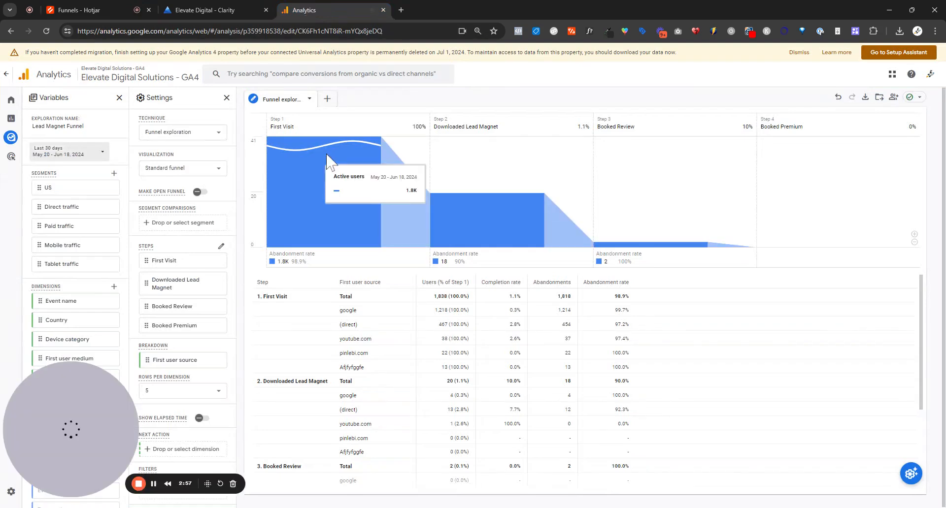
{"action": "mouse_move", "coordinate": [351, 111]}
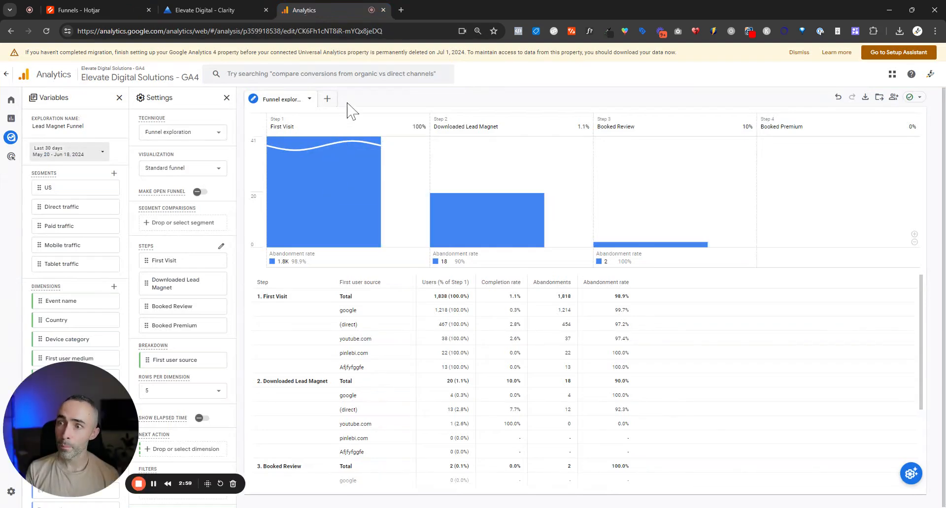
{"action": "left_click", "coordinate": [11, 138]}
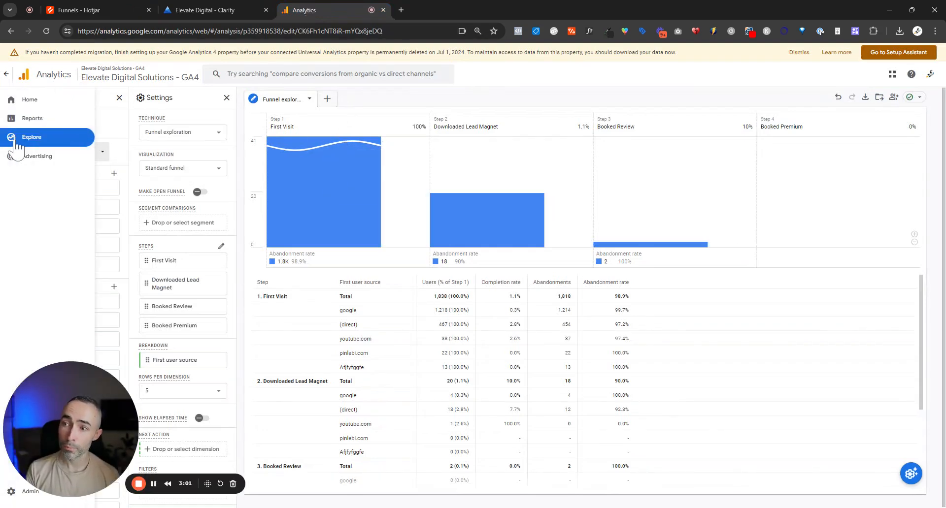
{"action": "left_click", "coordinate": [31, 136]}
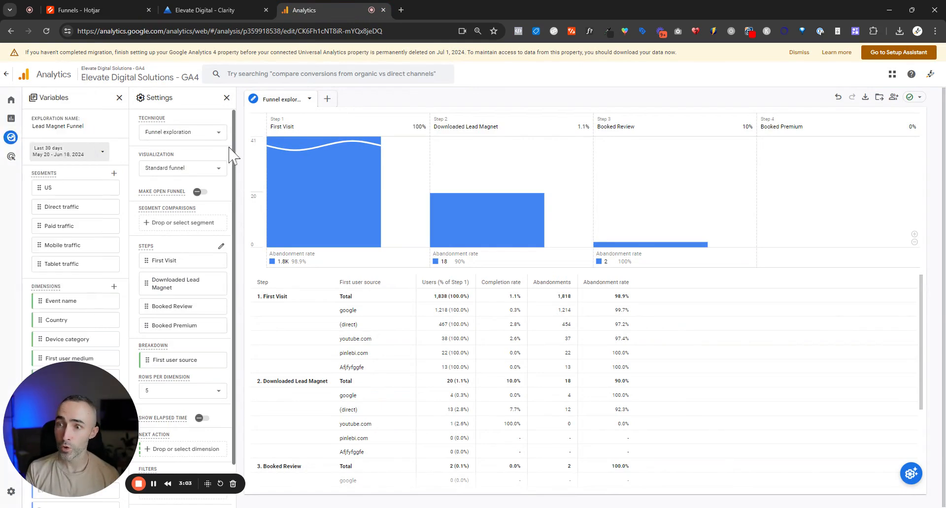
{"action": "mouse_move", "coordinate": [213, 152]}
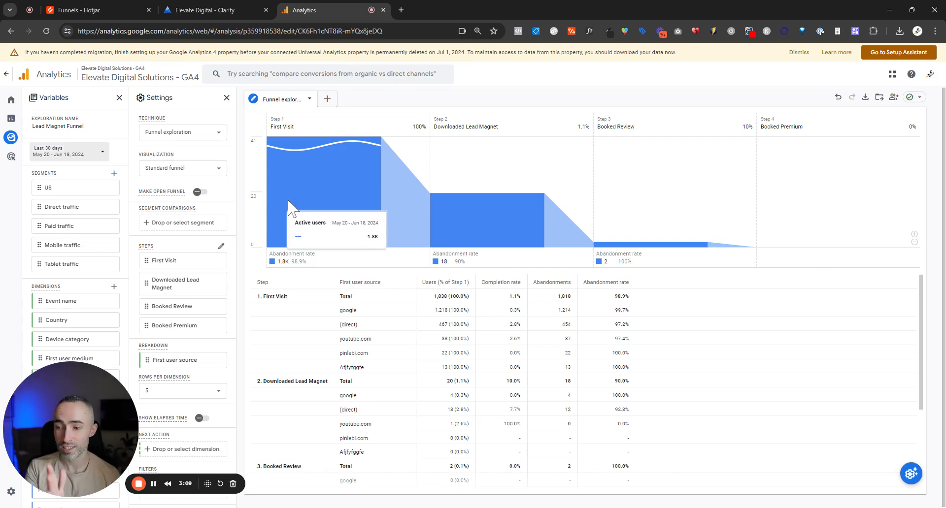
{"action": "mouse_move", "coordinate": [439, 229]}
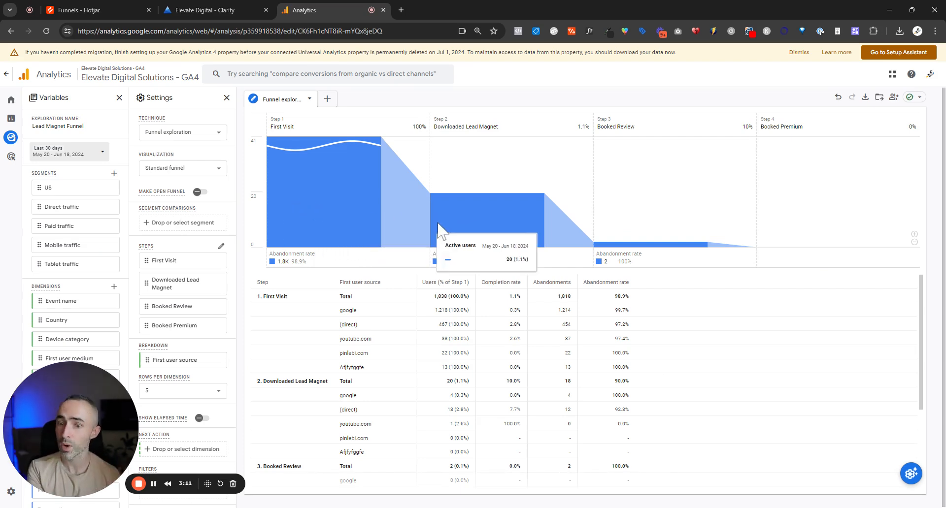
{"action": "mouse_move", "coordinate": [364, 233]}
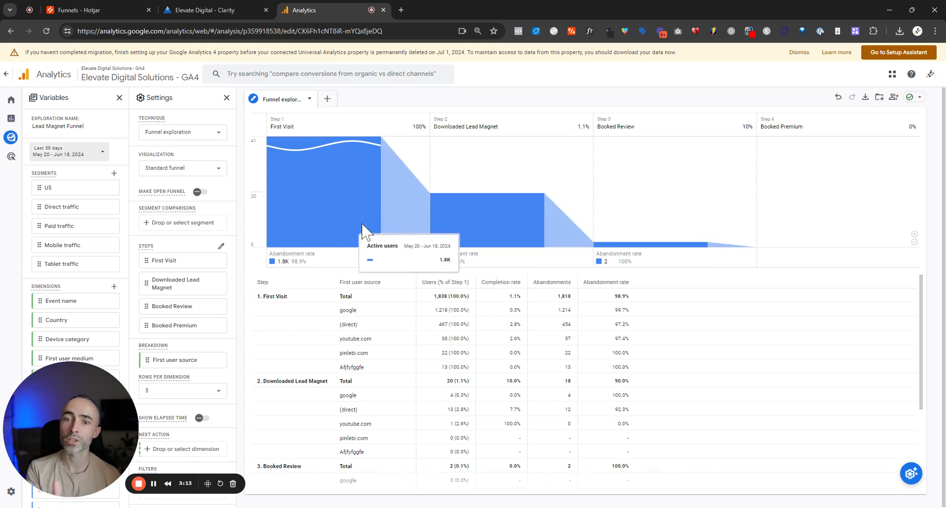
{"action": "mouse_move", "coordinate": [429, 249]}
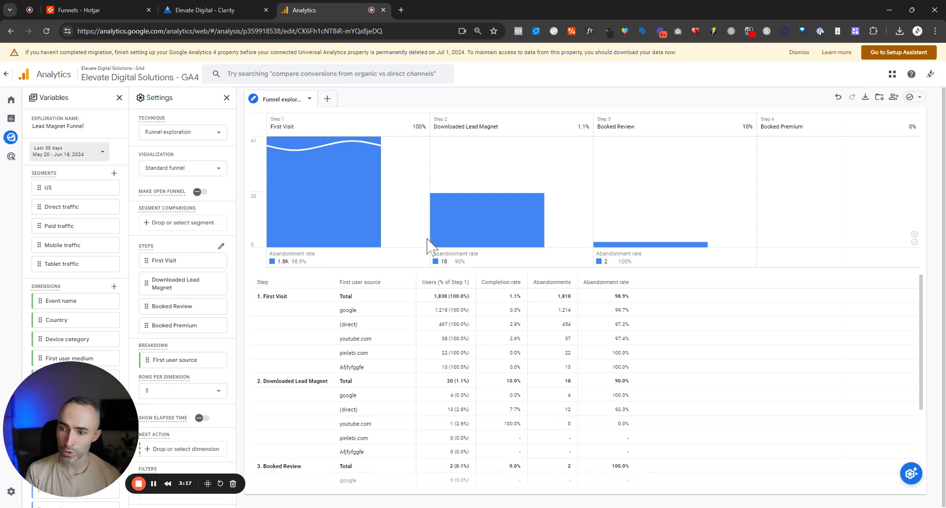
{"action": "mouse_move", "coordinate": [435, 262]}
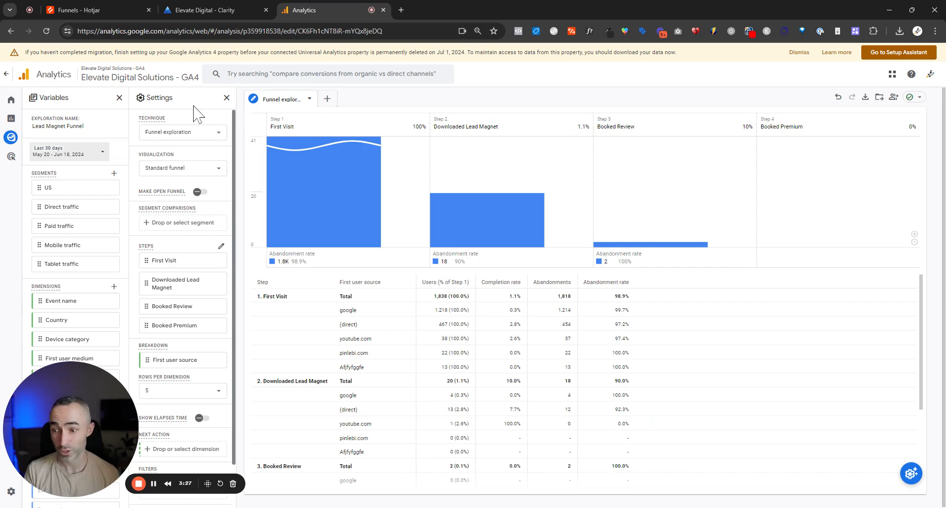
{"action": "left_click", "coordinate": [91, 10]}
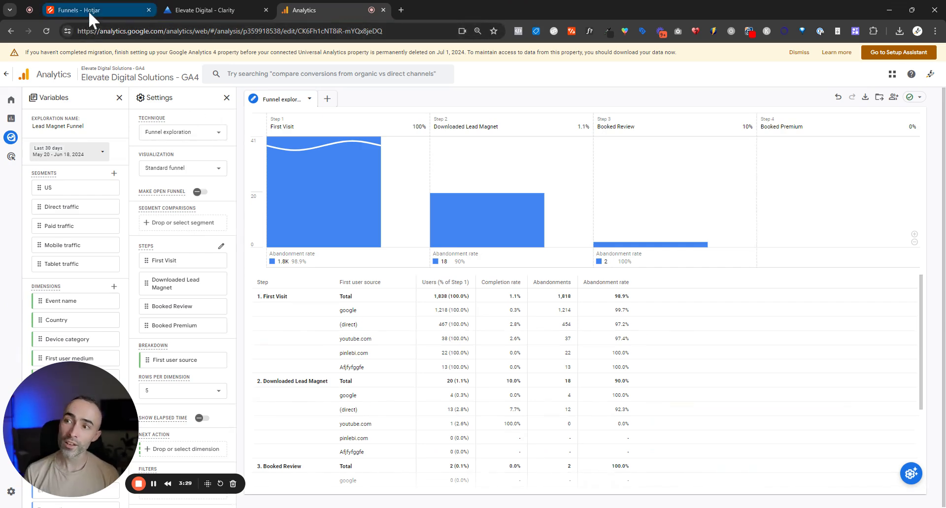
Step: Revisit Hotjar's empty two-step funnel builder, then move to the Elevate Digital Clarity dashboard
{"action": "left_click", "coordinate": [78, 10]}
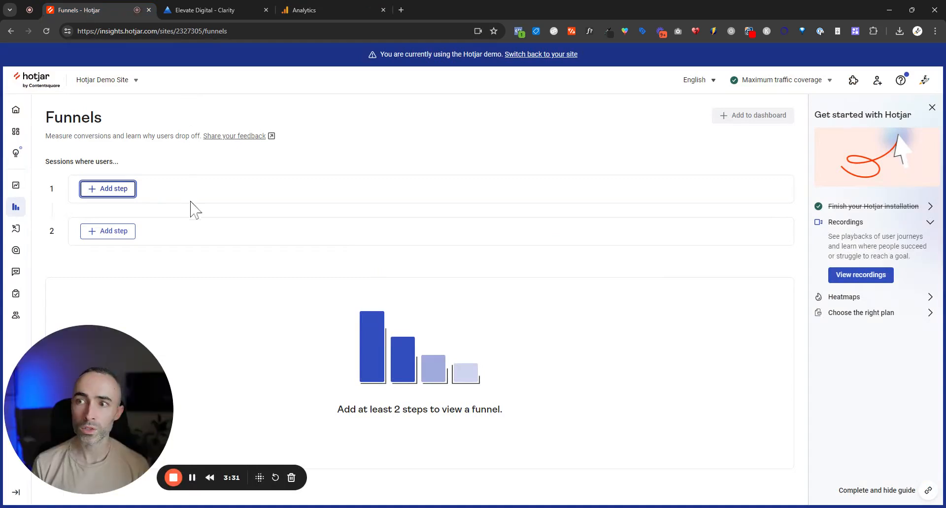
{"action": "mouse_move", "coordinate": [217, 230]}
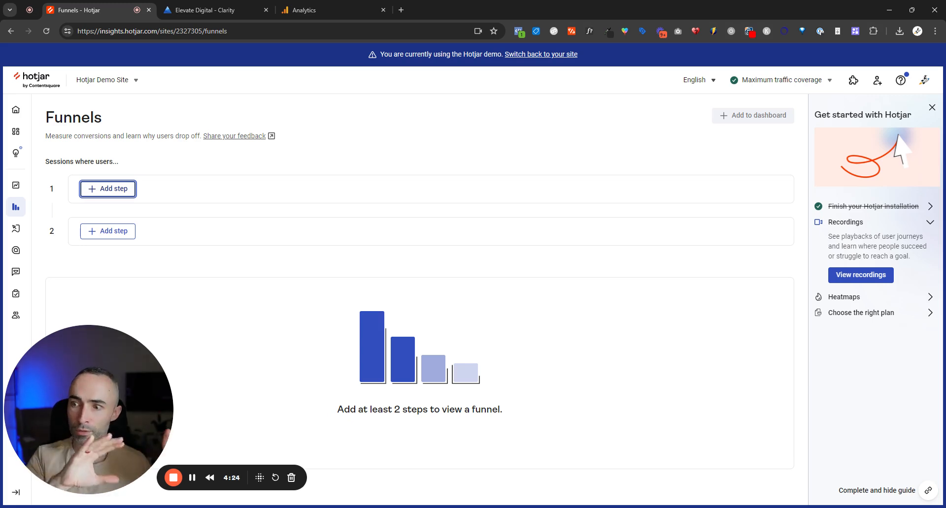
{"action": "mouse_move", "coordinate": [31, 292]}
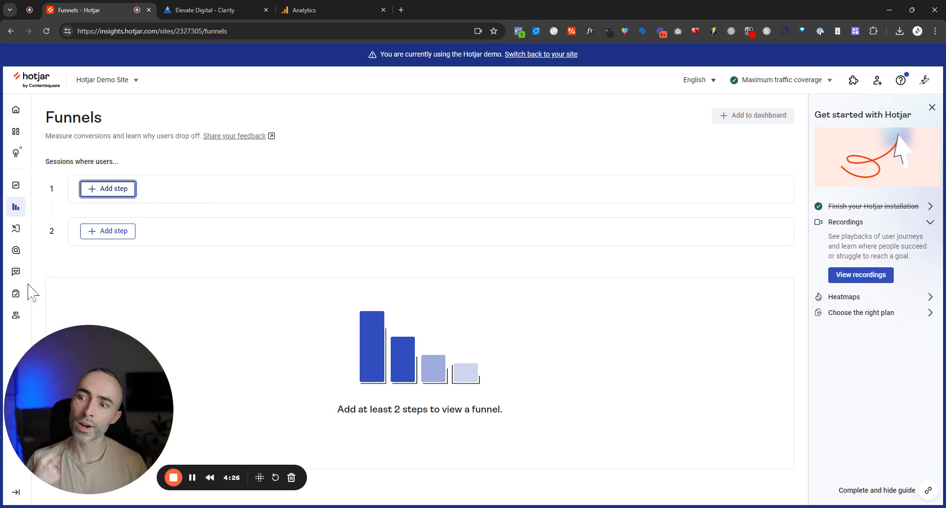
{"action": "mouse_move", "coordinate": [50, 285]}
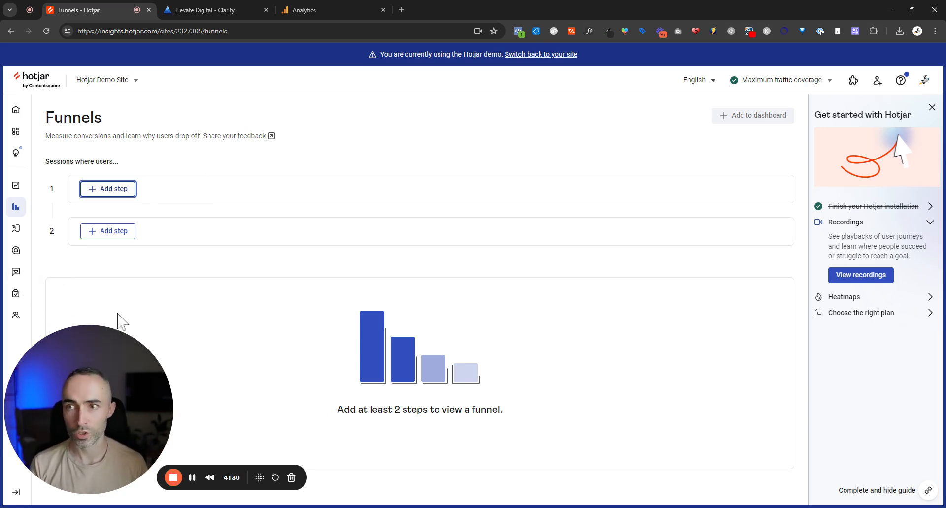
{"action": "mouse_move", "coordinate": [132, 332]}
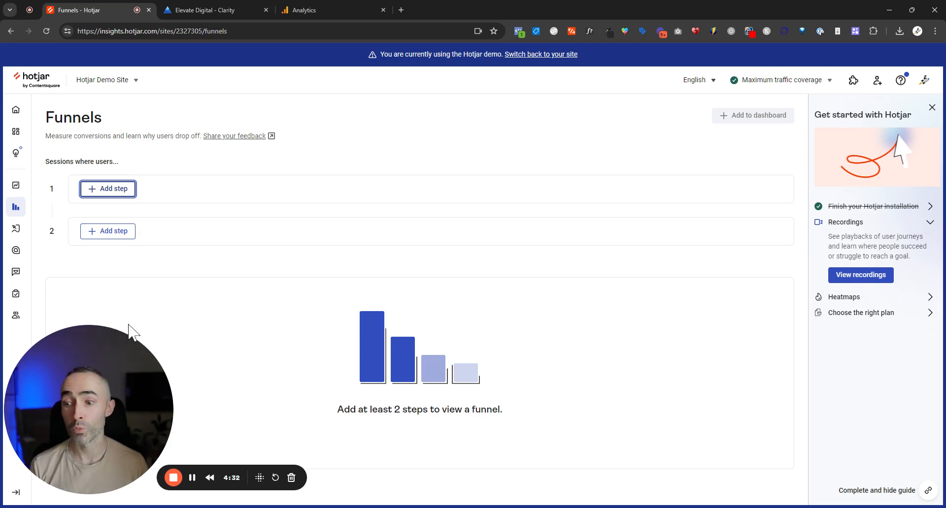
{"action": "left_click", "coordinate": [210, 10]}
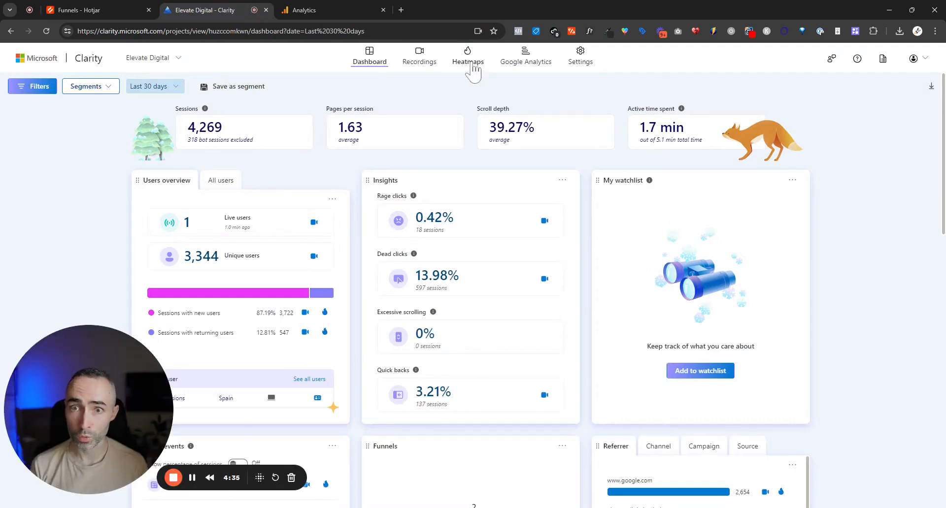
Step: View the Scroll heatmap for the conversion-rate article, reading reach percentages down the page
{"action": "left_click", "coordinate": [467, 57]}
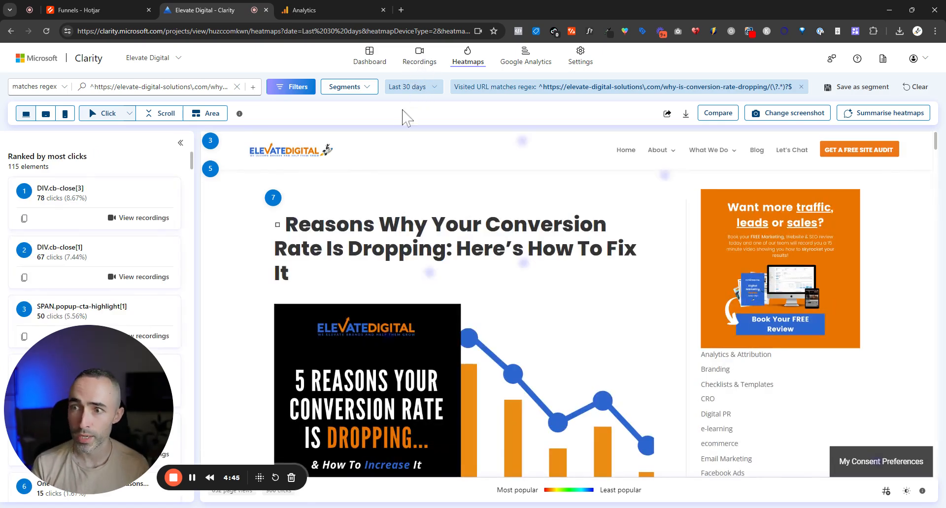
{"action": "left_click", "coordinate": [160, 114]}
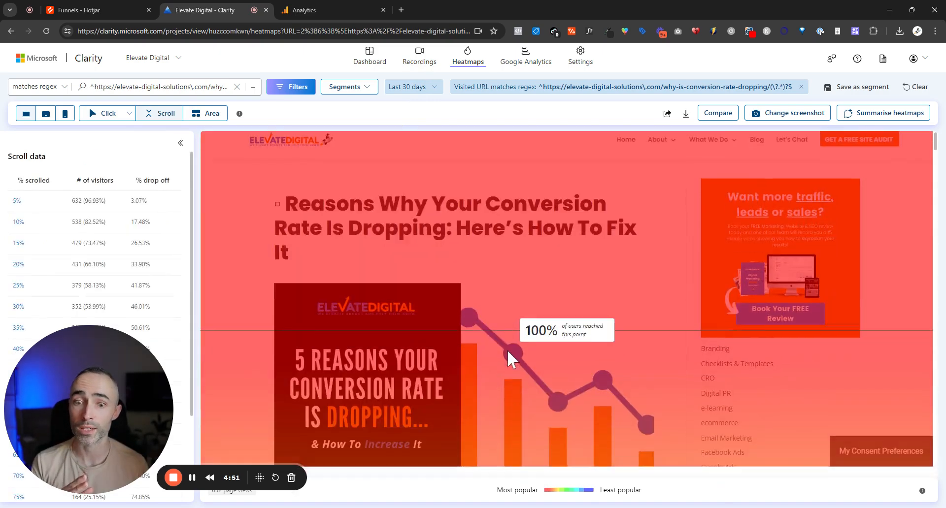
{"action": "scroll", "scroll_direction": "down", "scroll_amount": 3}
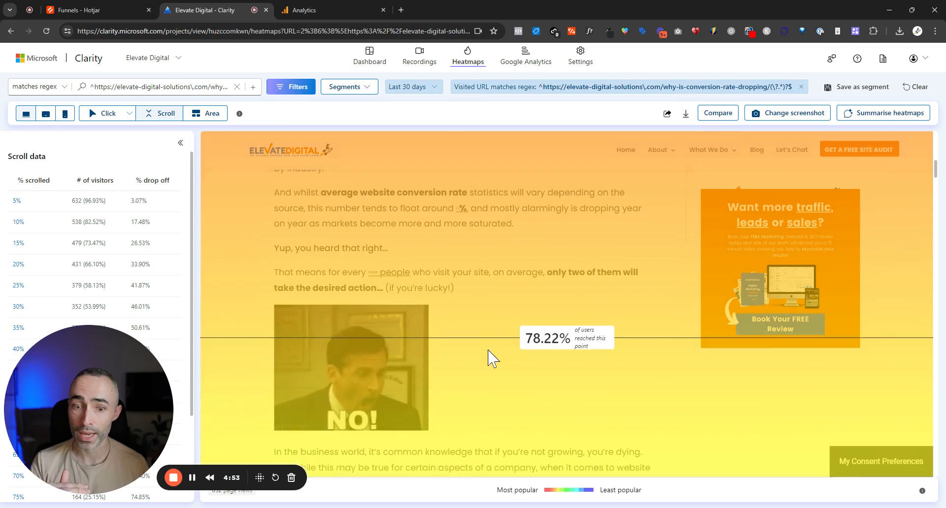
{"action": "scroll", "scroll_direction": "down", "scroll_amount": 3}
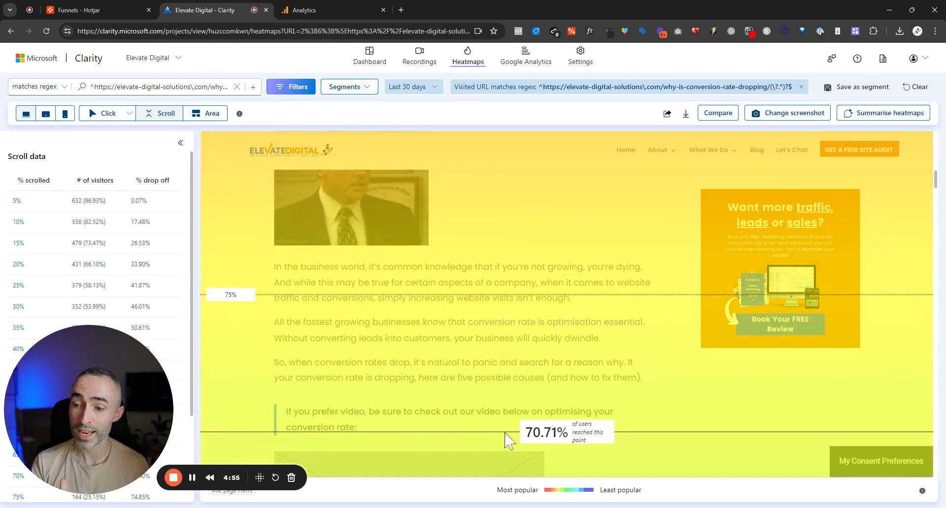